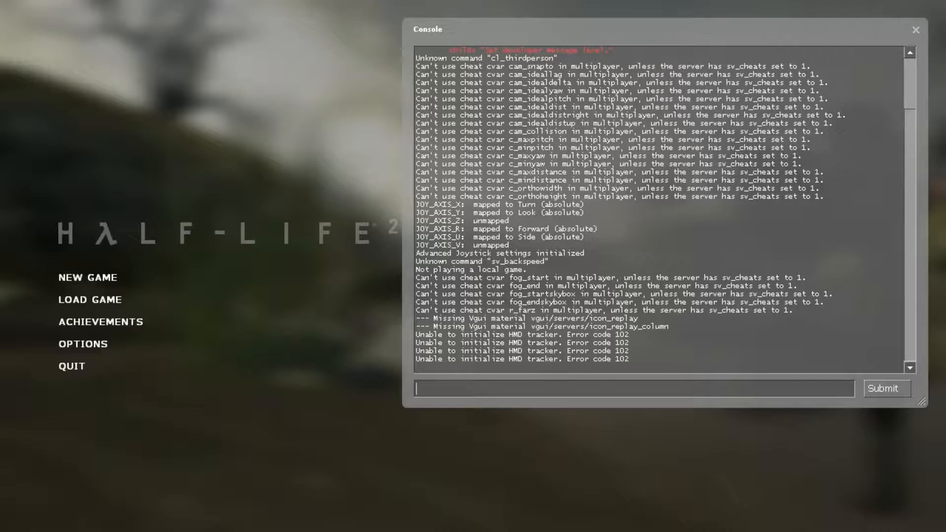
Bring up the Options dialog from the main menu while the console stays visible.
click(633, 388)
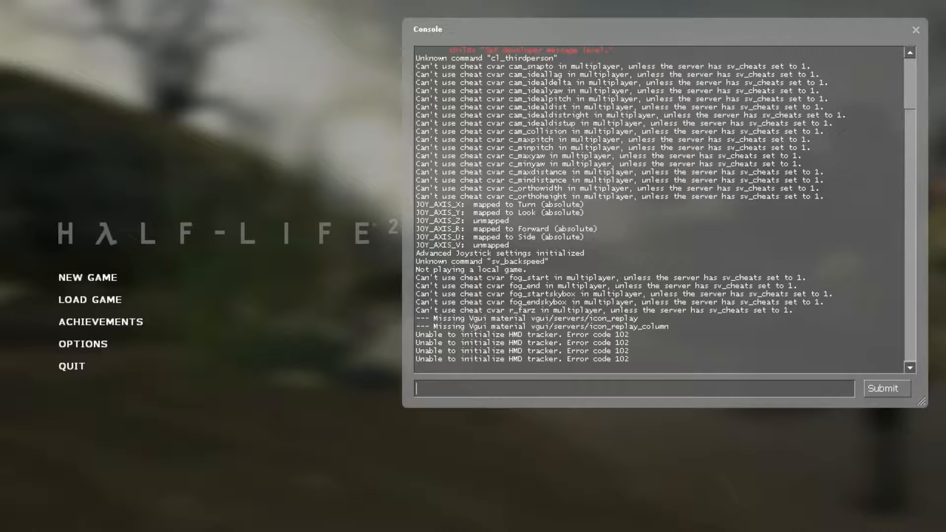
click(630, 388)
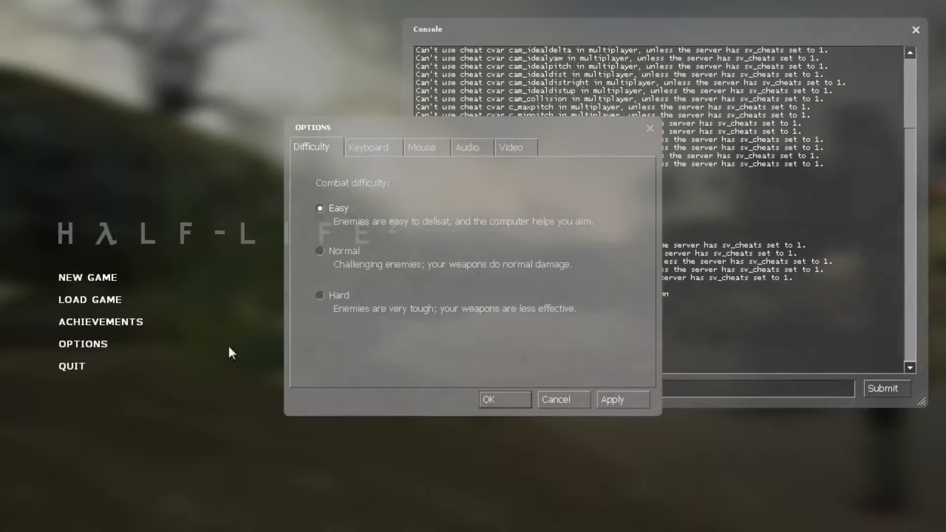
Review the Video settings, leaving resolution at 1280 x 720 and widescreen 16:9.
click(511, 146)
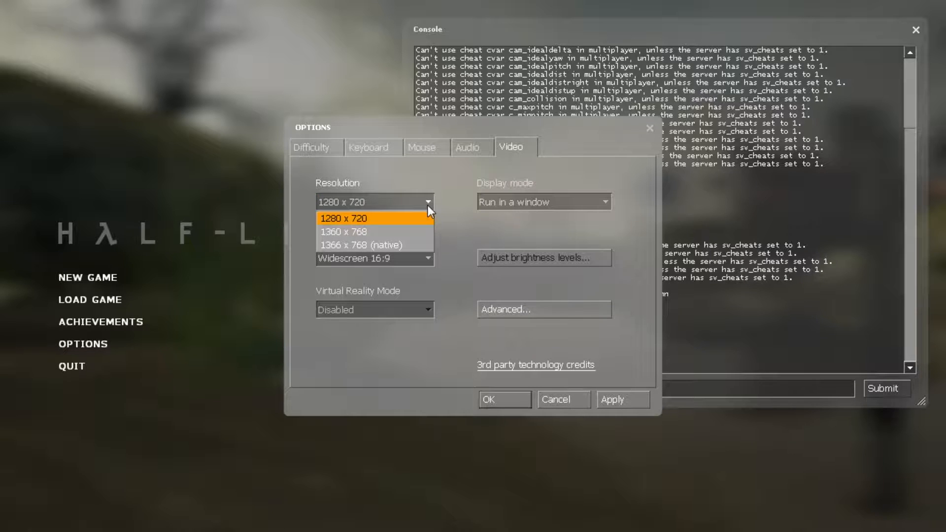
click(374, 258)
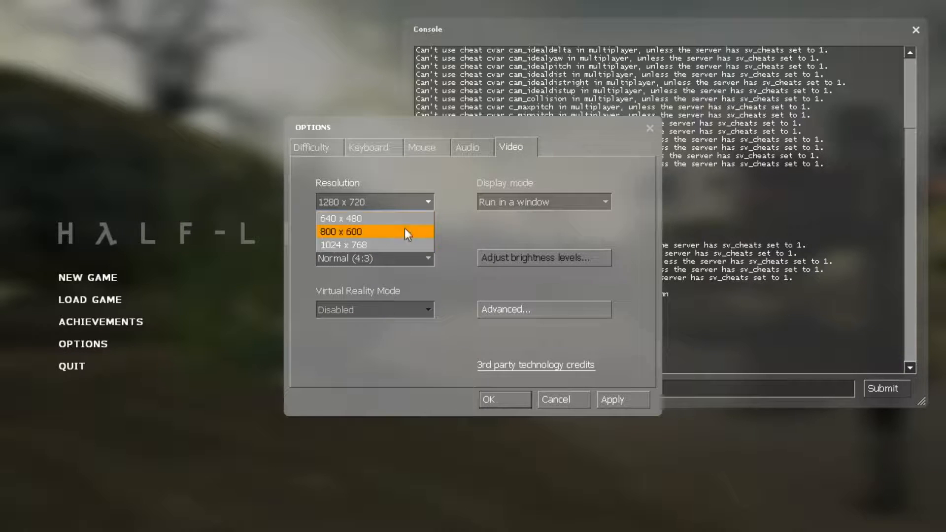
click(344, 218)
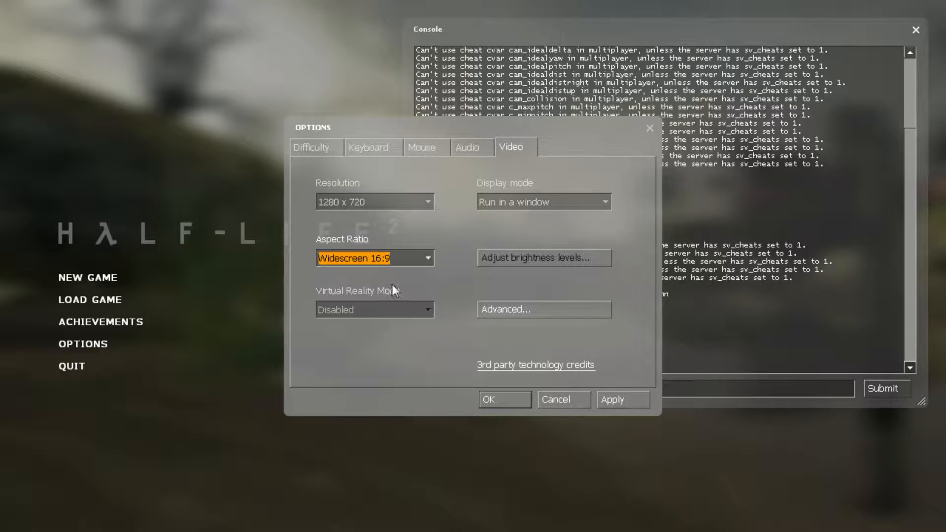
mouse_move(578, 346)
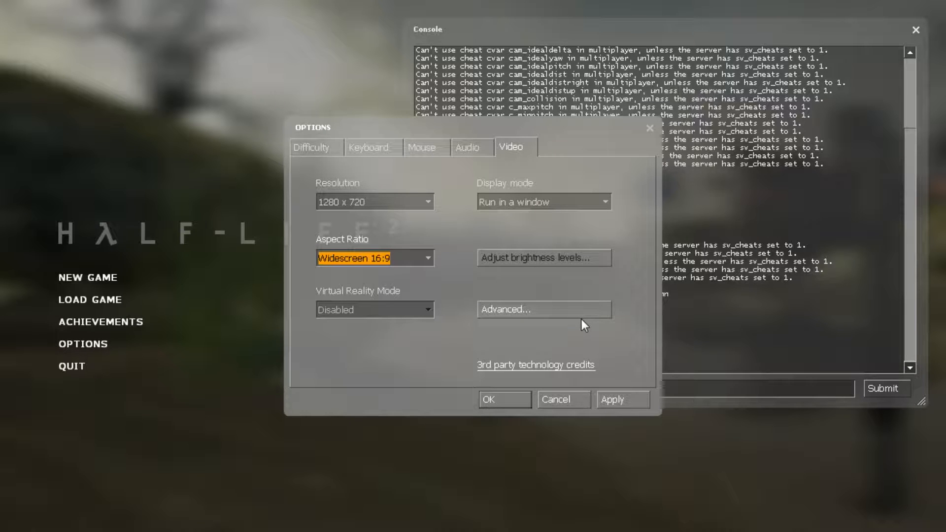
mouse_move(549, 313)
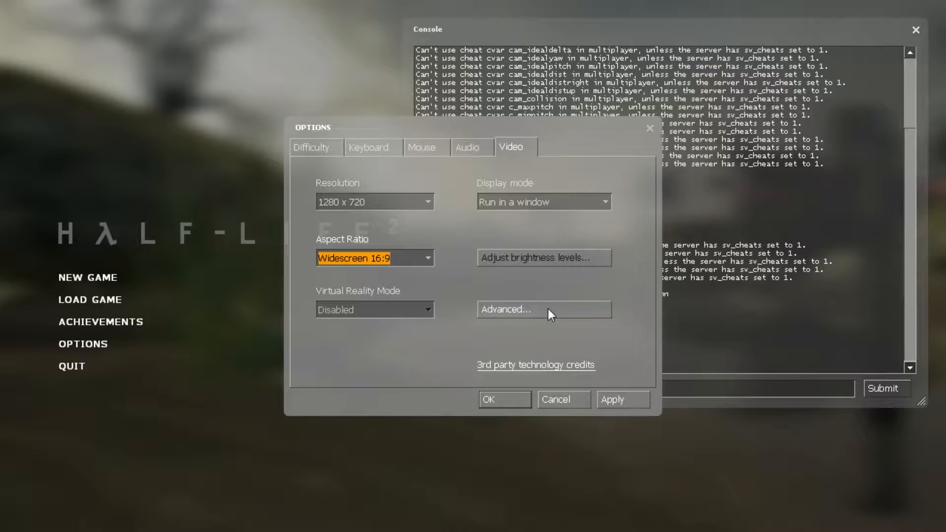
In Advanced video, set filtering to Bilinear, motion blur Disabled and HDR None.
click(542, 308)
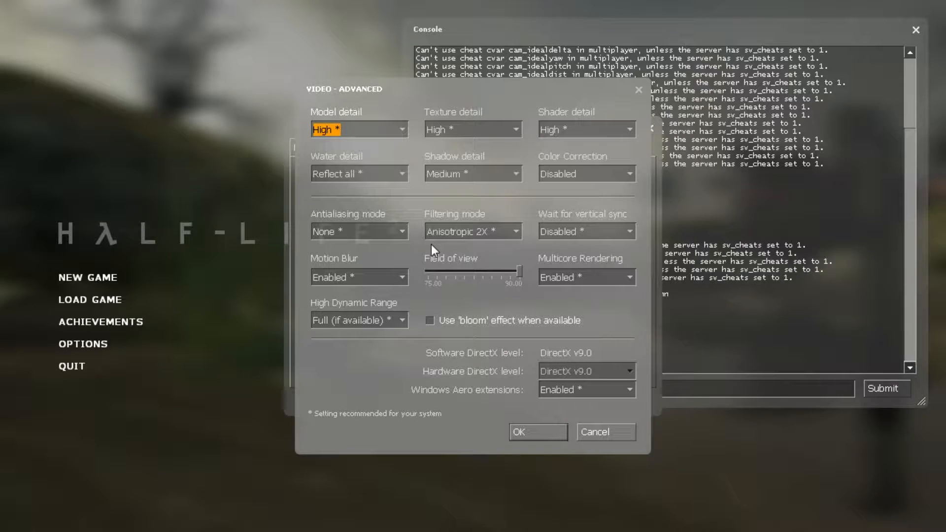
mouse_move(384, 139)
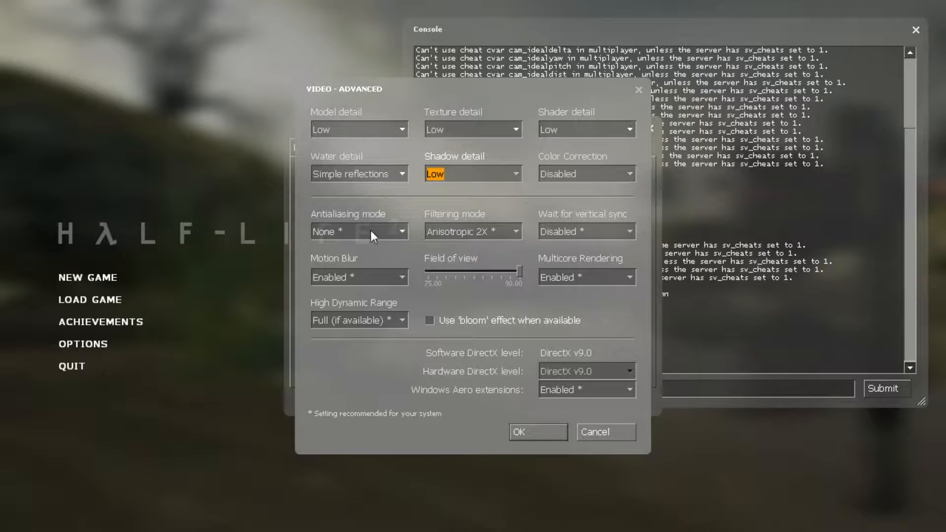
click(473, 230)
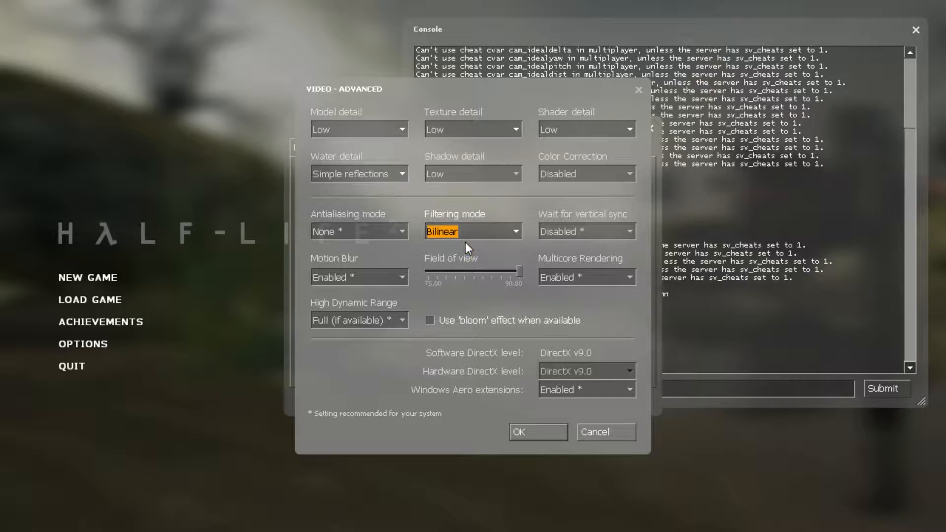
click(359, 277)
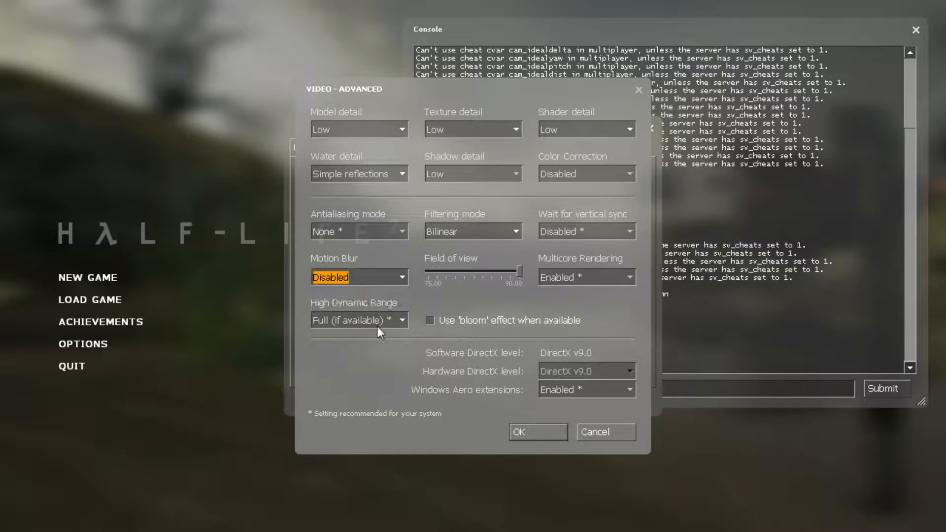
click(358, 319)
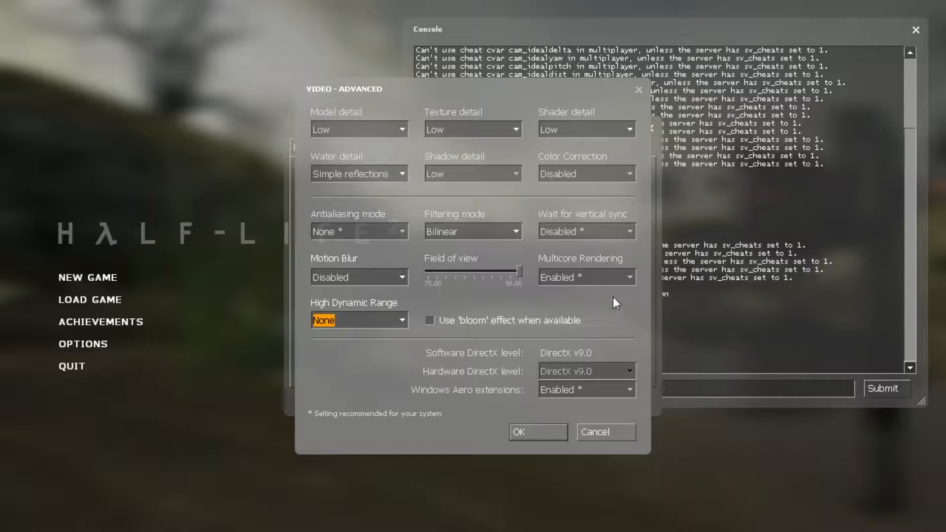
mouse_move(597, 278)
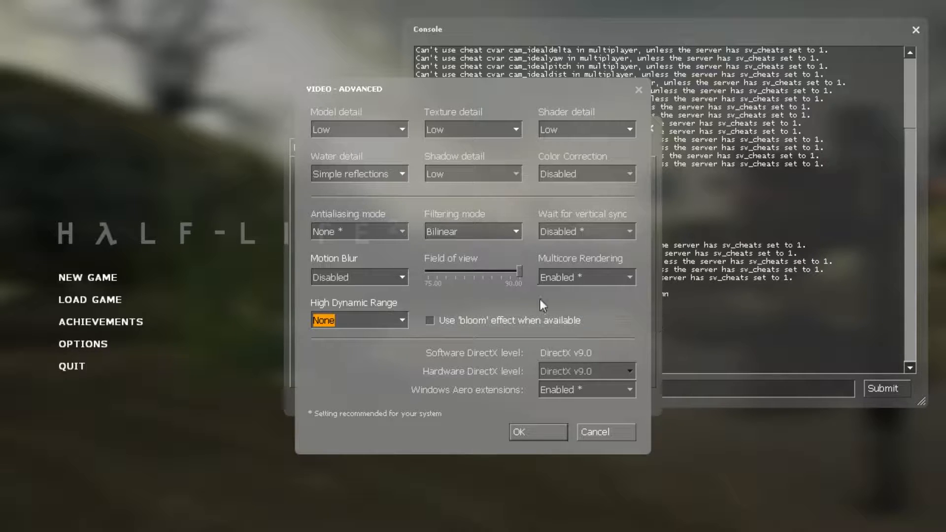
mouse_move(594, 290)
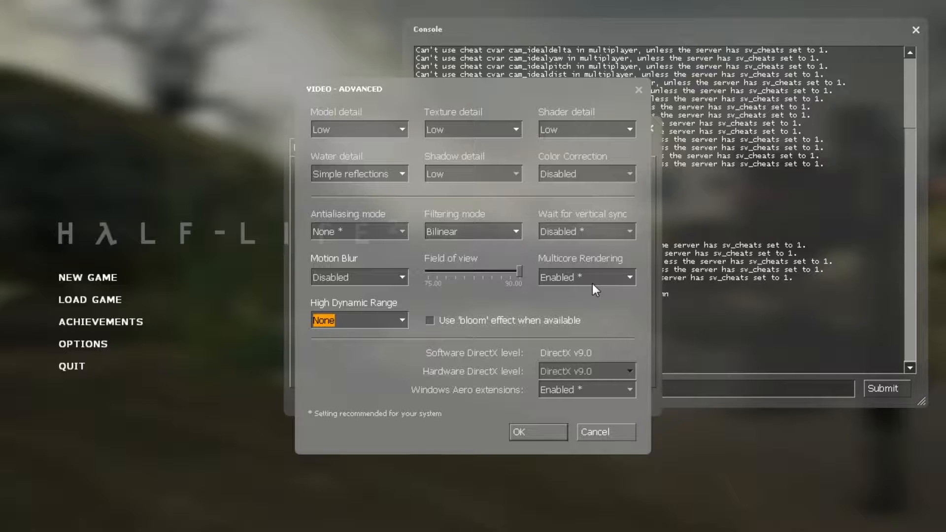
mouse_move(601, 315)
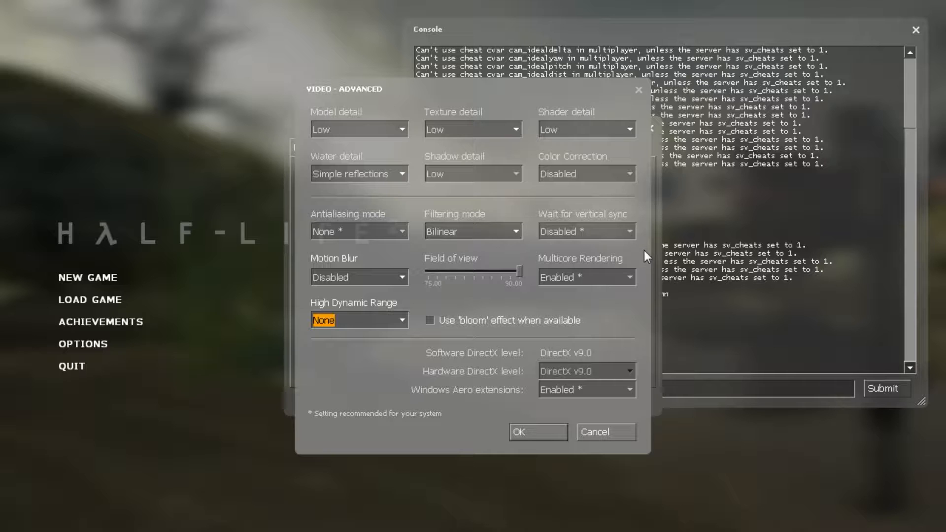
mouse_move(605, 247)
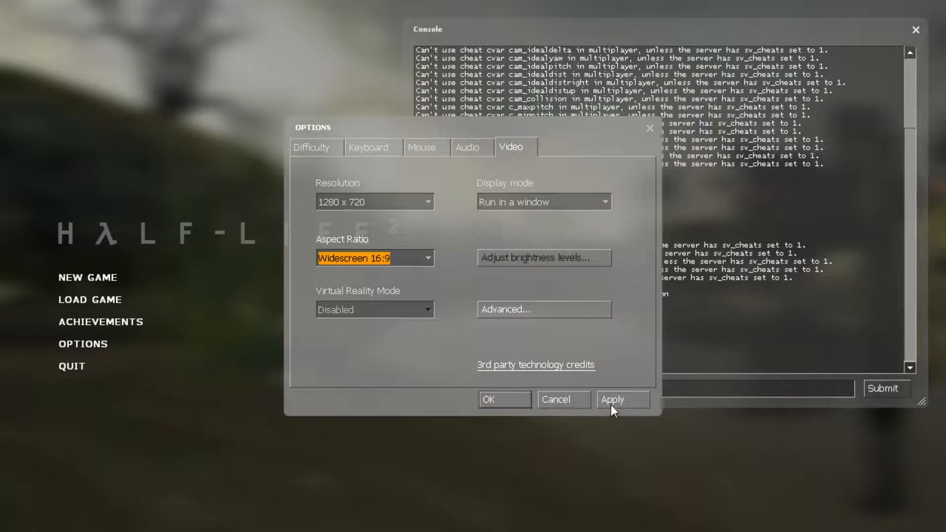
Apply and confirm the video settings, then load the Water Hazard saved game.
click(622, 399)
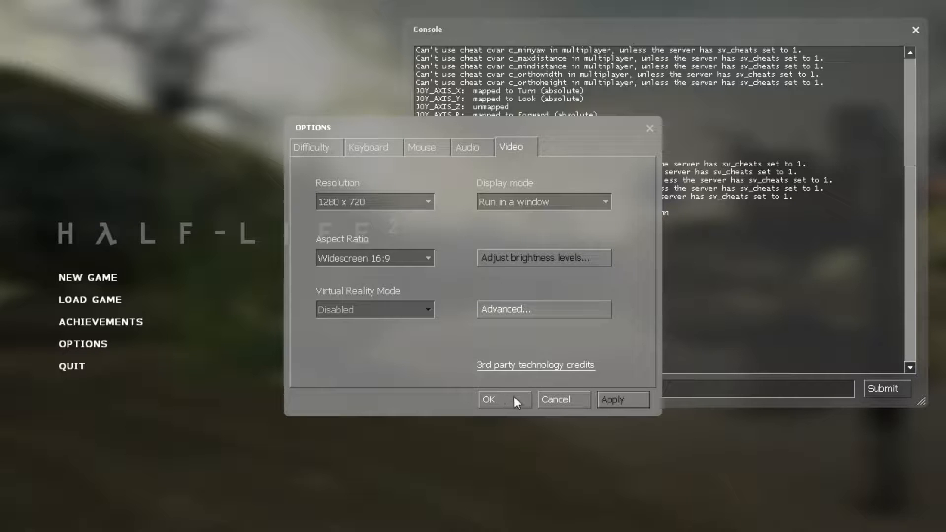
click(487, 399)
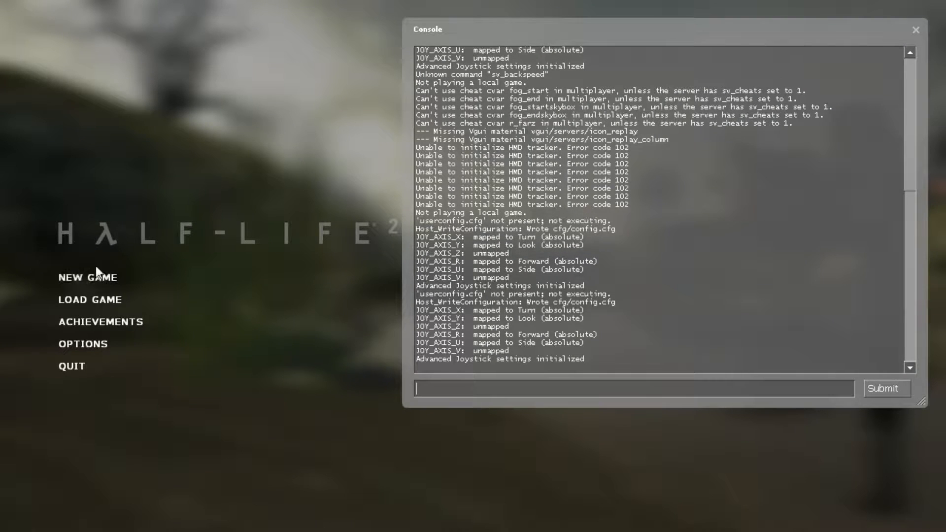
click(89, 300)
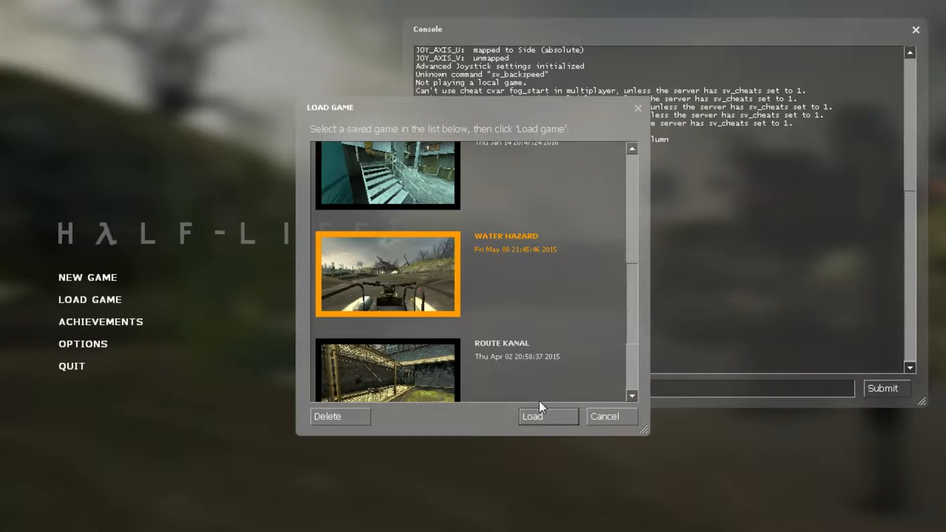
click(547, 416)
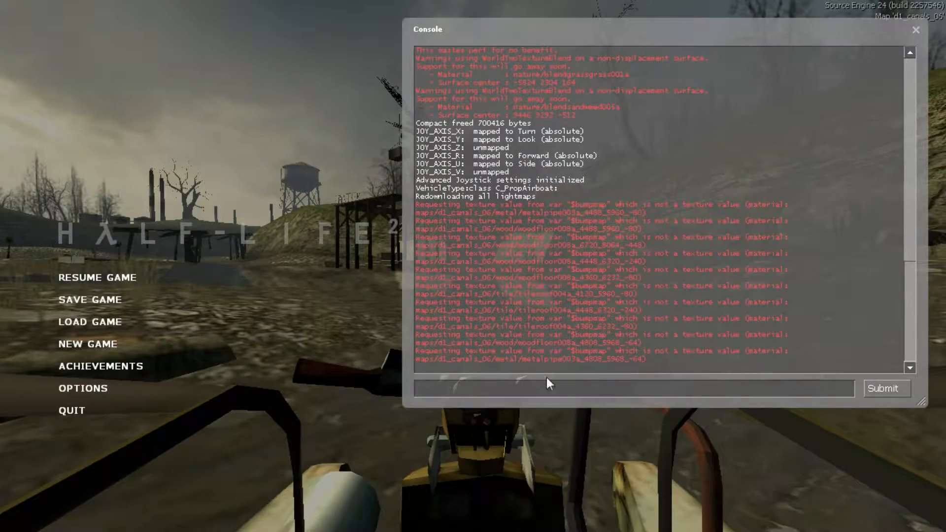
Run cl_showfps 1 in the console to show the frame-rate counter.
text(cl_shwodp)
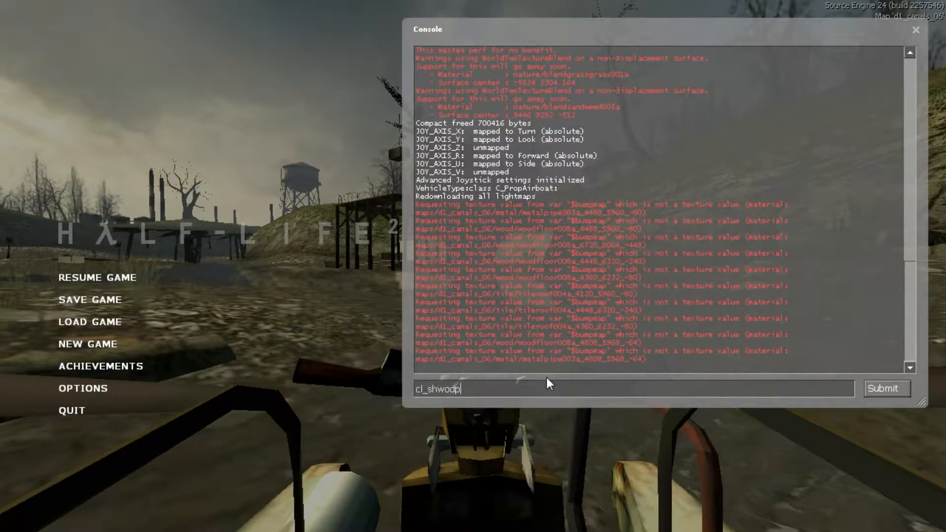
text(cl_showf)
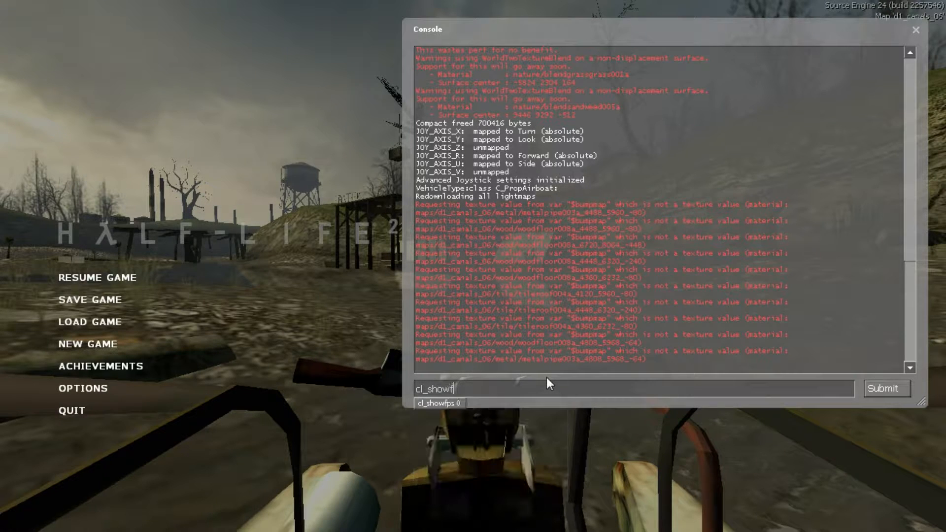
key(enter)
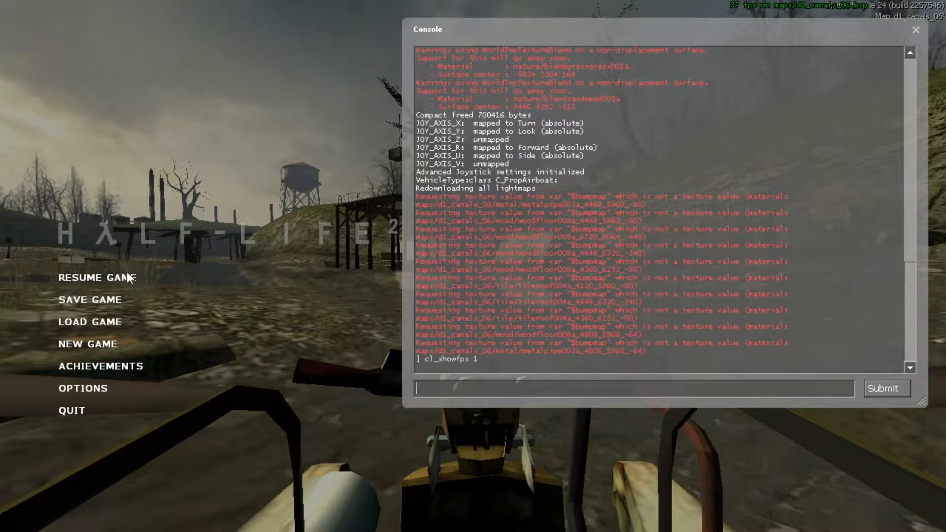
Glance at the Audio settings in Options and close them unchanged.
click(83, 388)
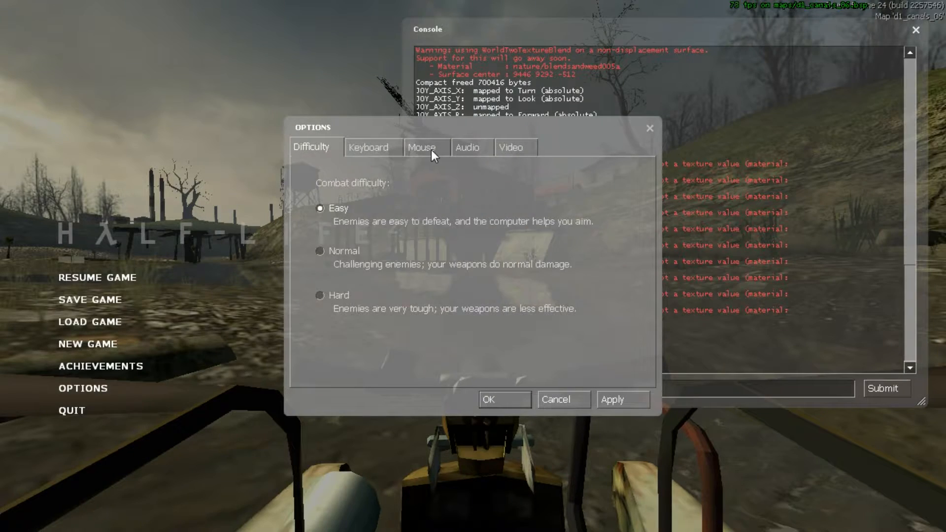
click(466, 147)
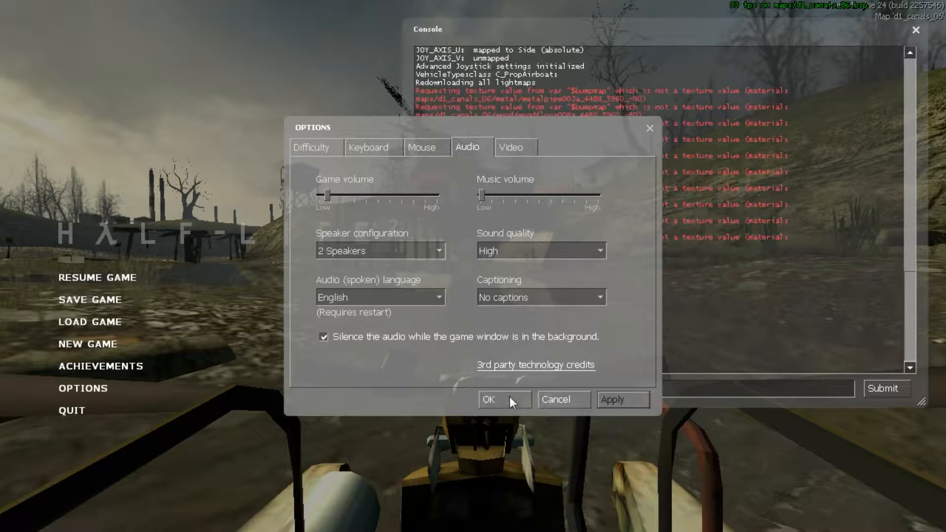
click(490, 398)
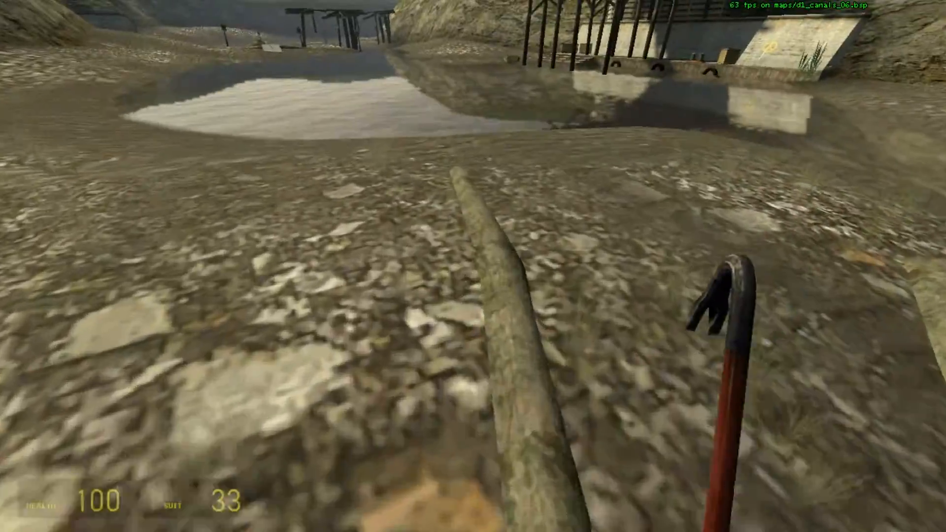
mouse_move(473, 266)
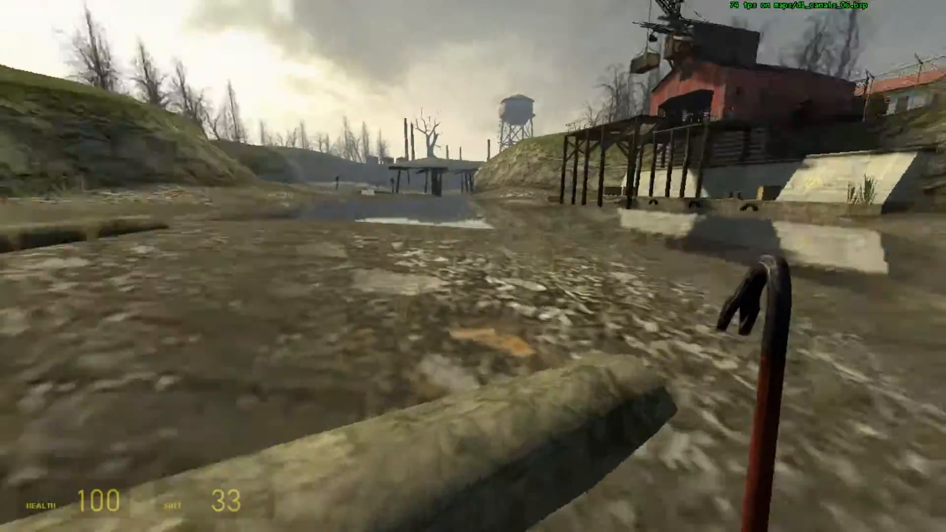
mouse_move(473, 266)
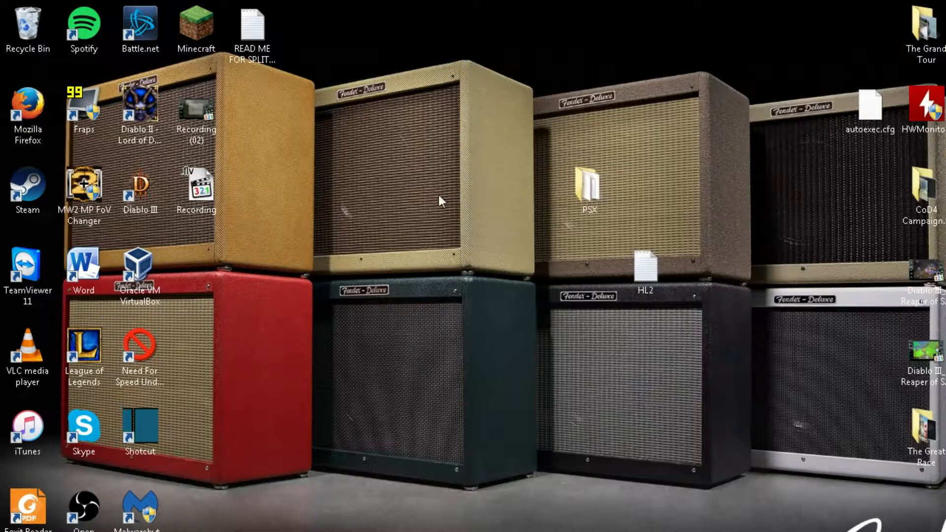
mouse_move(388, 374)
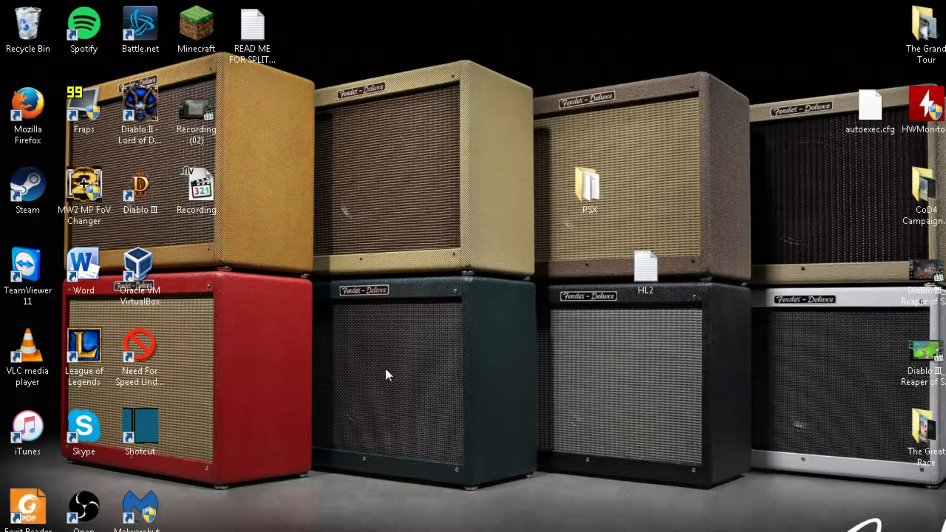
mouse_move(558, 350)
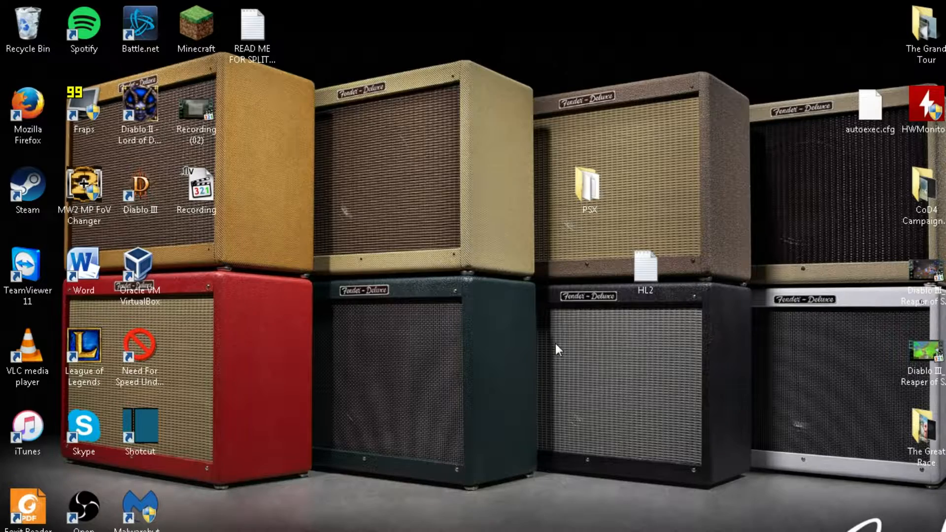
drag(872, 114, 477, 265)
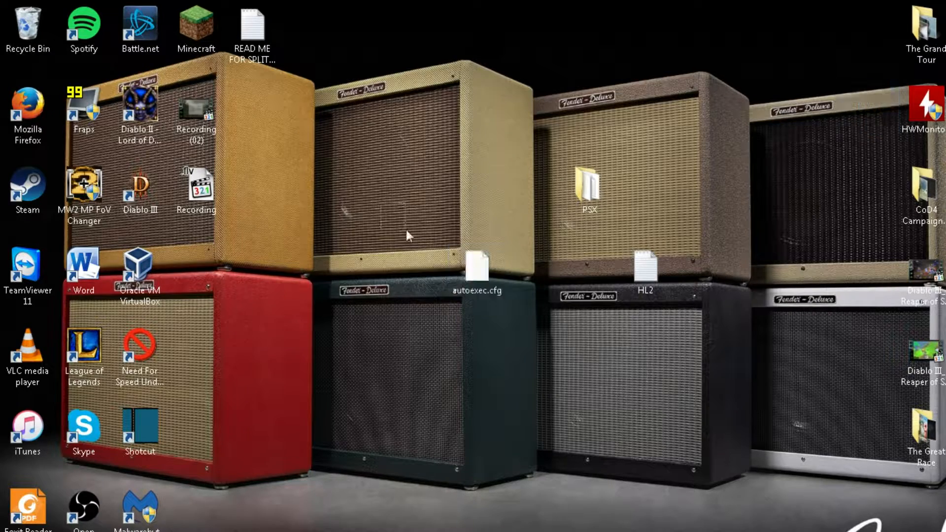
drag(407, 236, 576, 381)
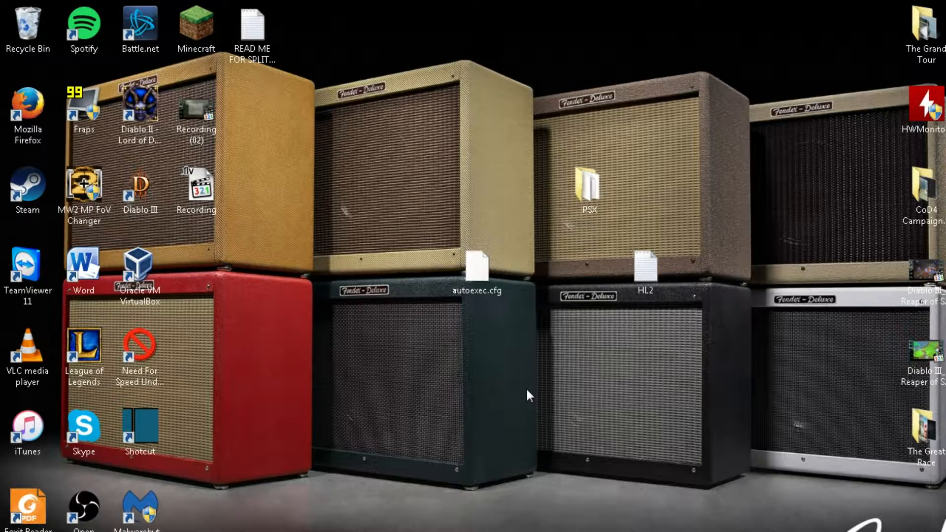
right_click(477, 265)
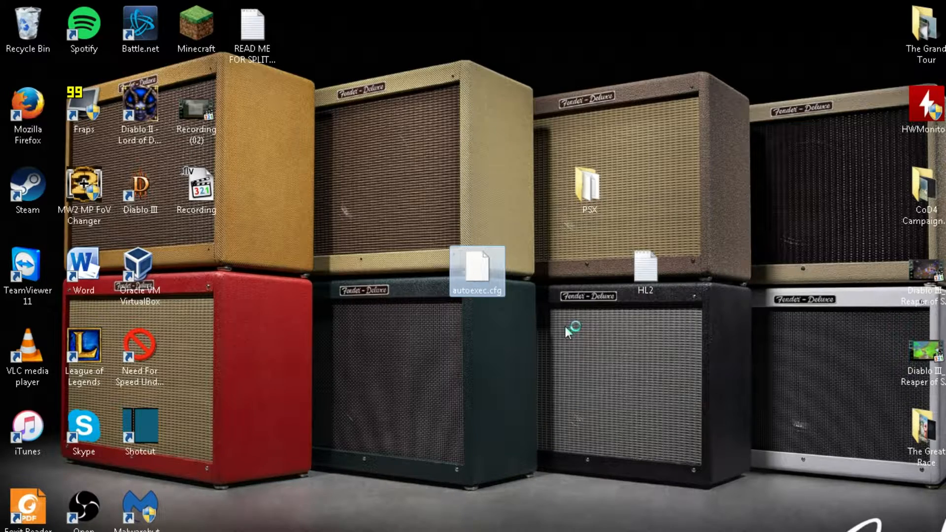
Review autoexec.cfg's list of graphics-reducing commands in Notepad++.
double_click(477, 258)
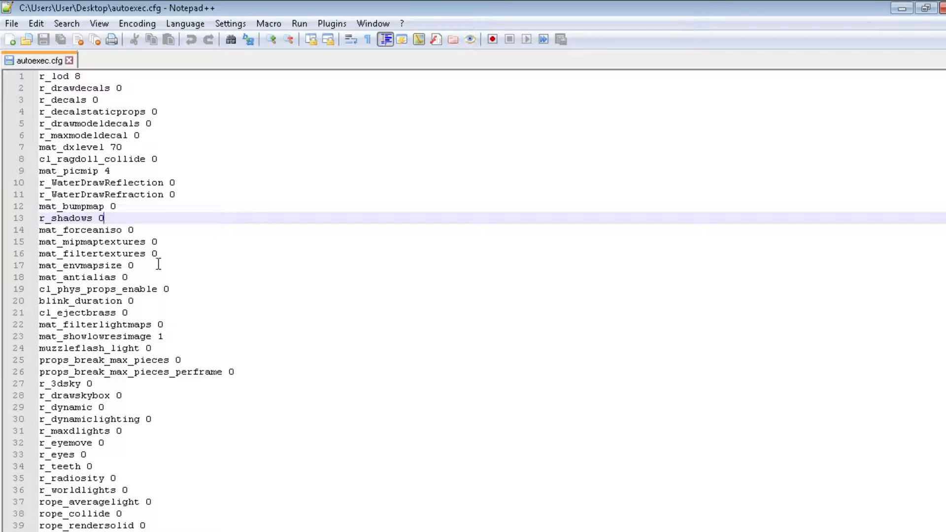
scroll(down, 3)
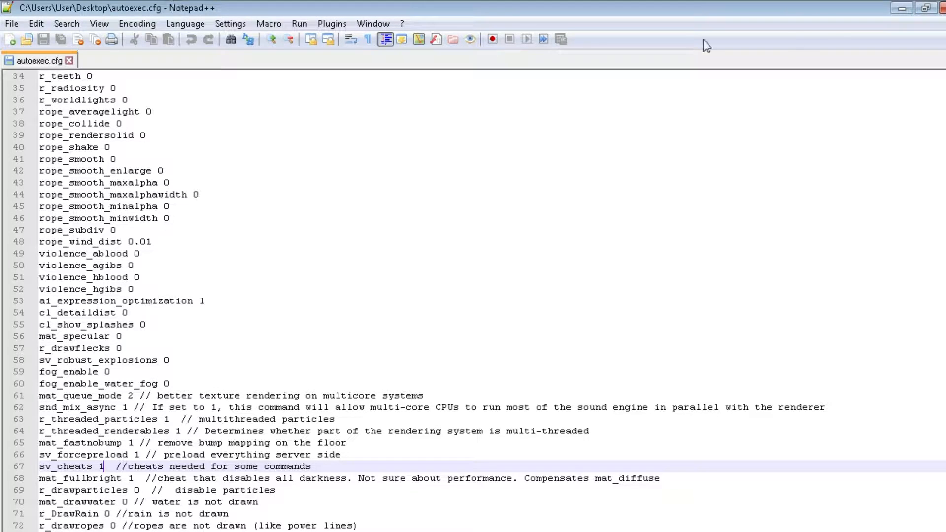
click(899, 8)
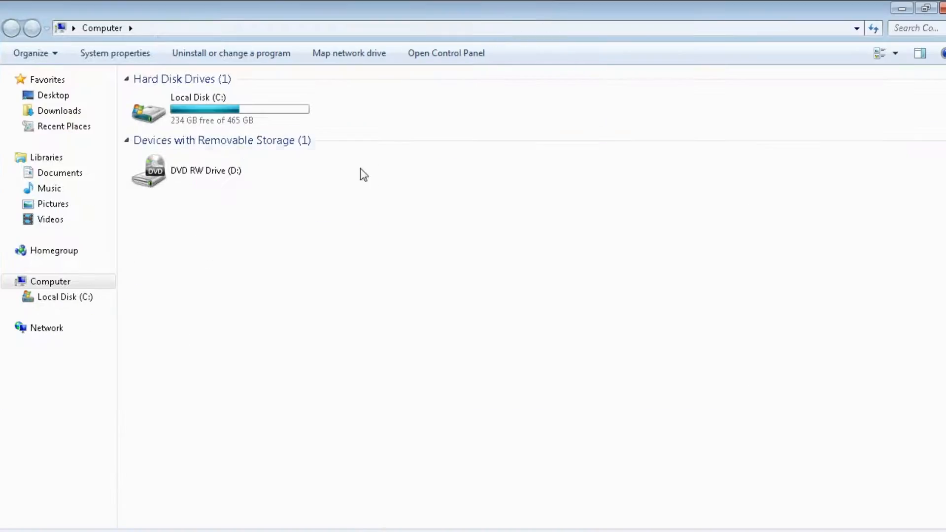
Browse C: > Program Files (x86) > Steam > steamapps > common > hl2 to place autoexec.cfg in the cfg folder, then close Explorer.
click(198, 109)
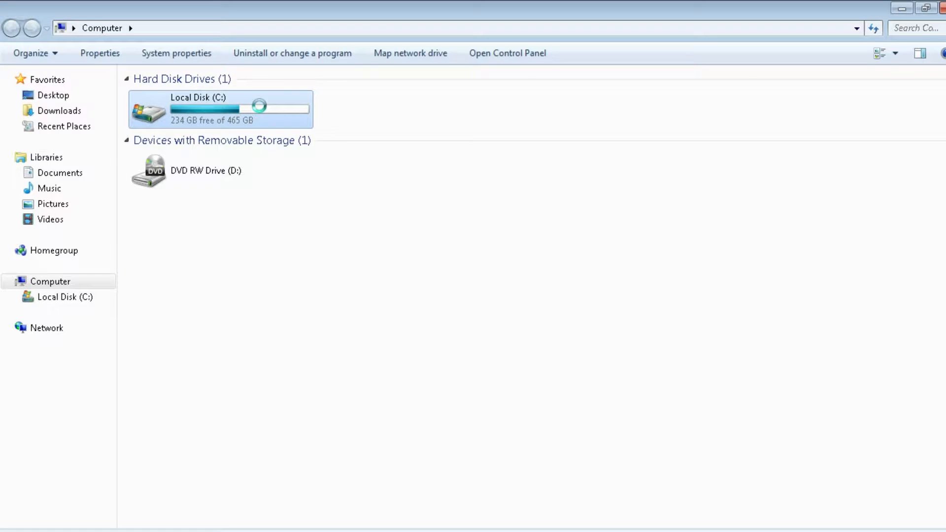
double_click(198, 109)
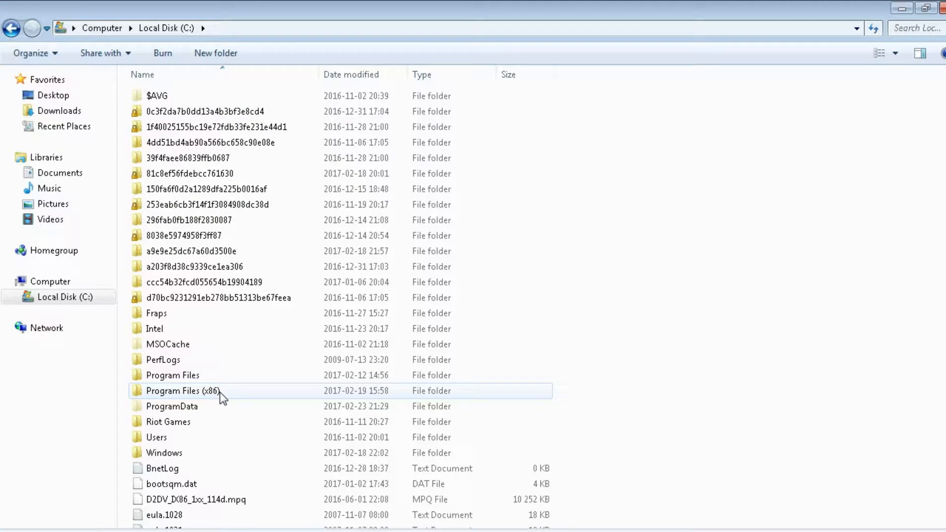
double_click(181, 390)
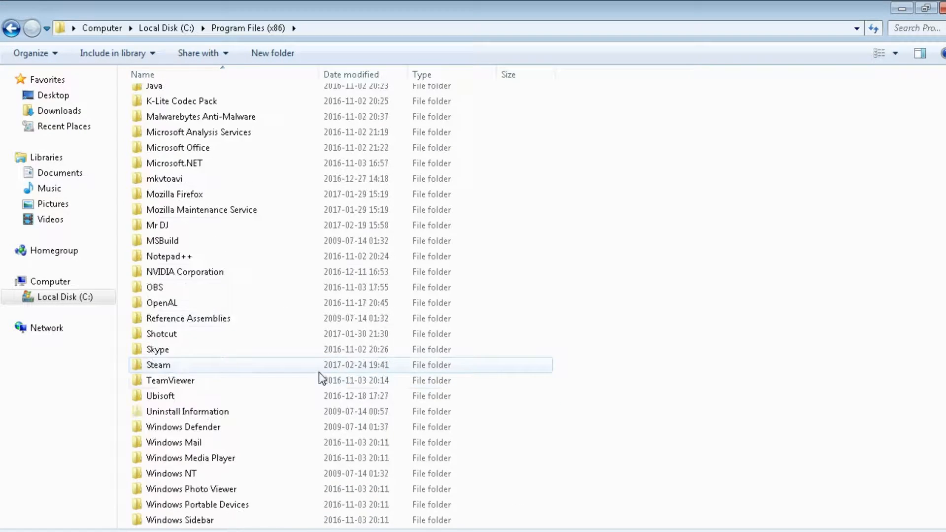
double_click(158, 364)
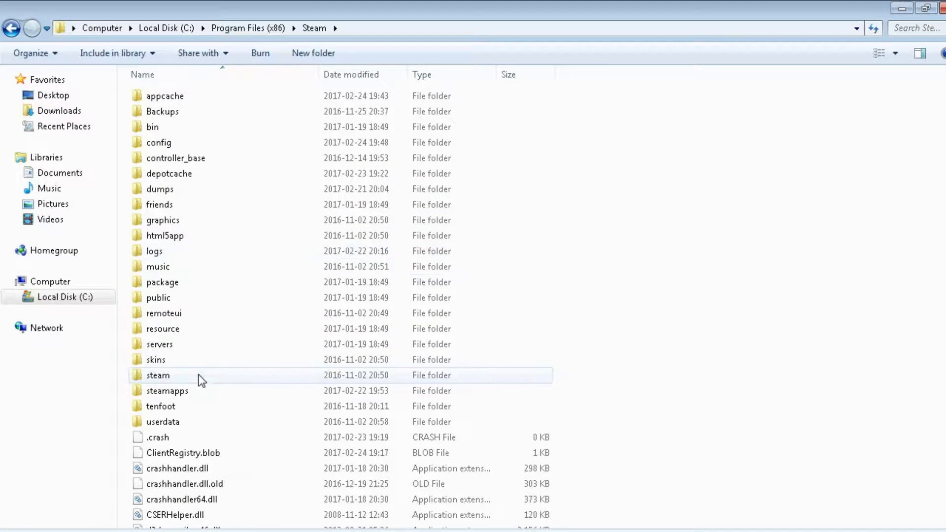
double_click(167, 390)
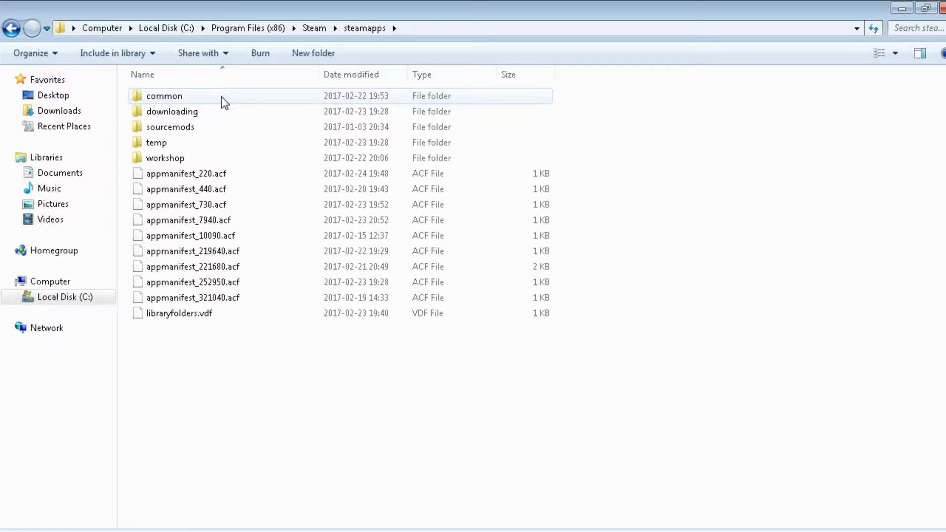
double_click(163, 95)
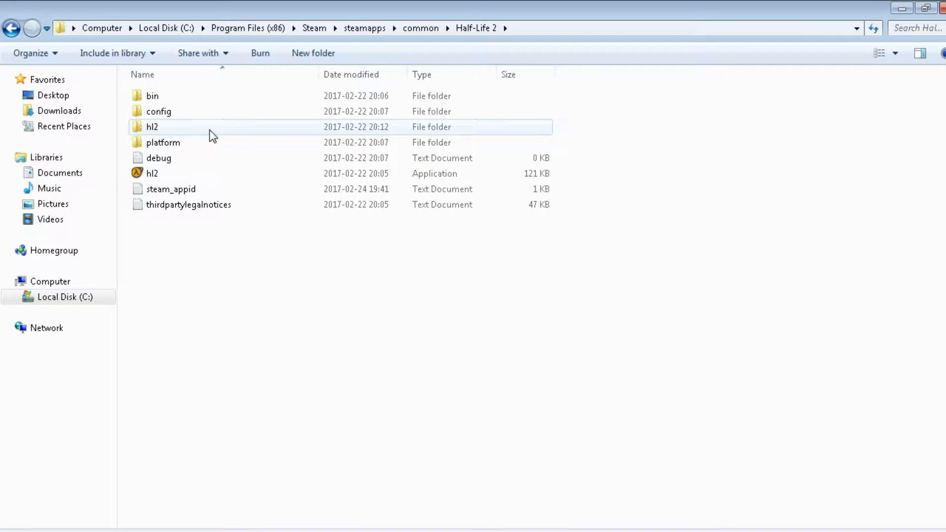
double_click(152, 127)
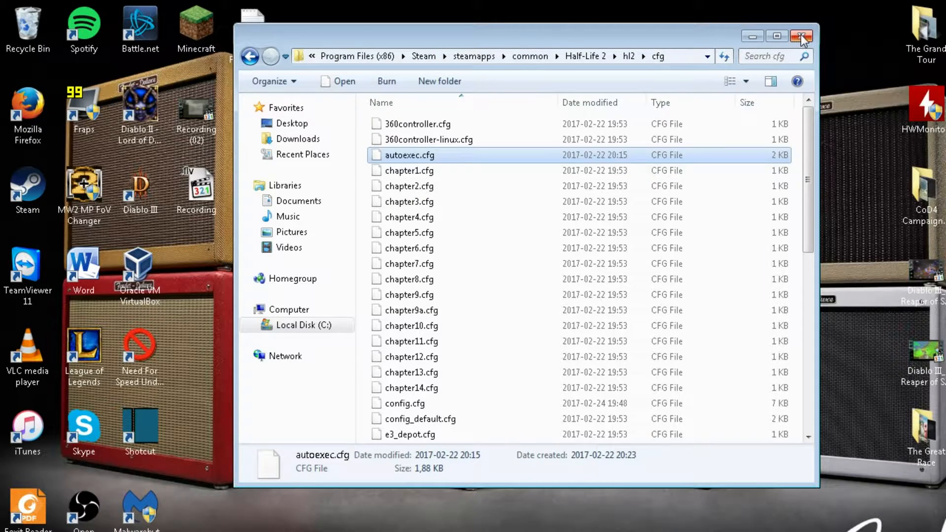
click(801, 37)
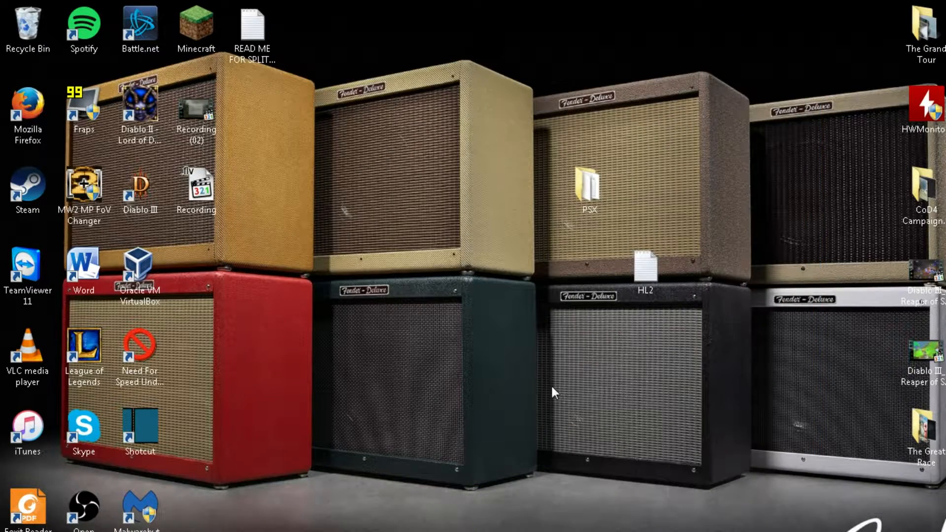
mouse_move(656, 361)
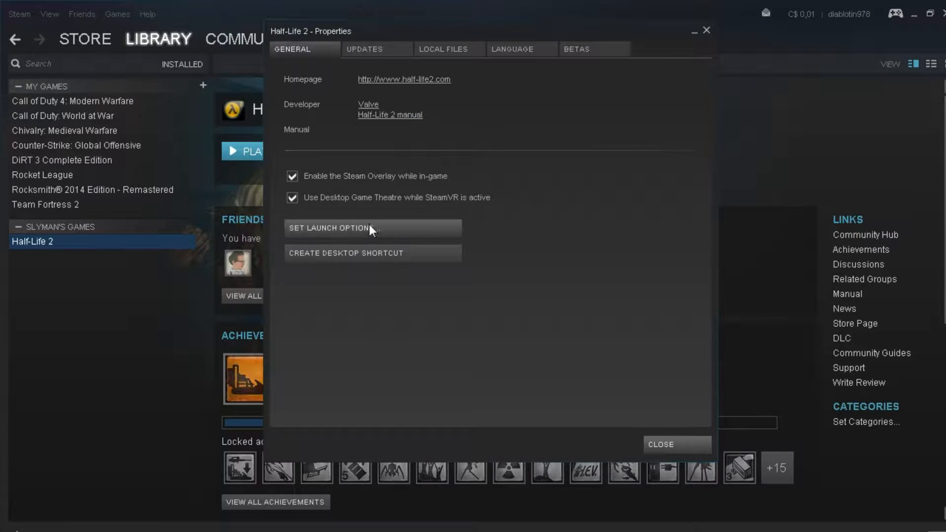
Set Half-Life 2's Steam launch options to -novid -console and confirm.
click(329, 228)
text(-novid -console)
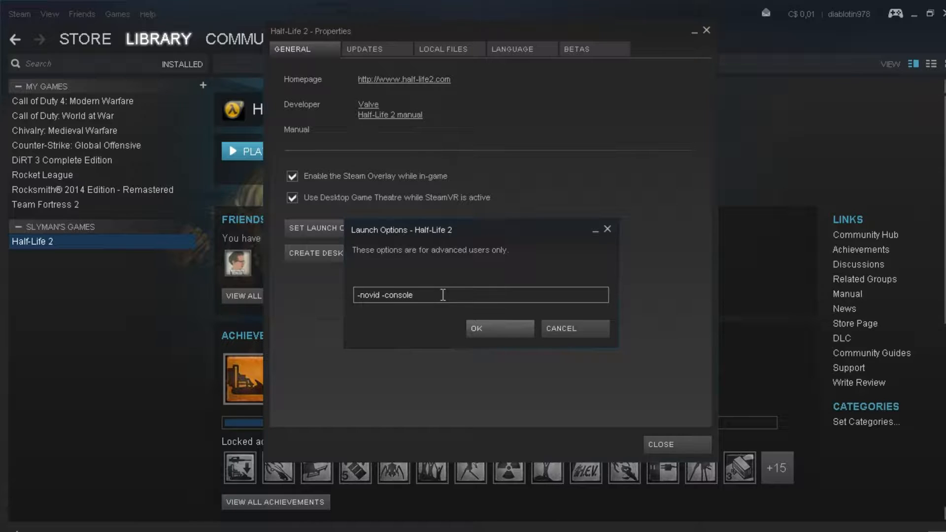
double_click(397, 295)
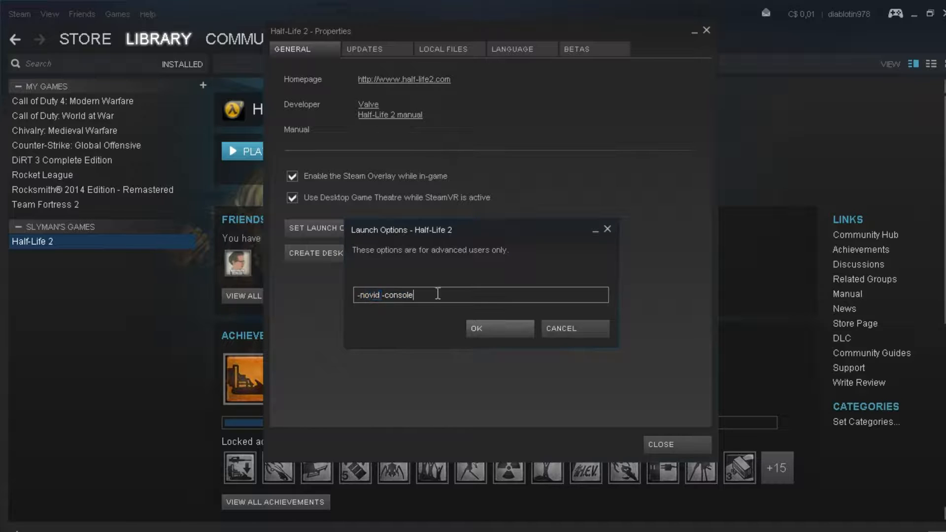
double_click(397, 294)
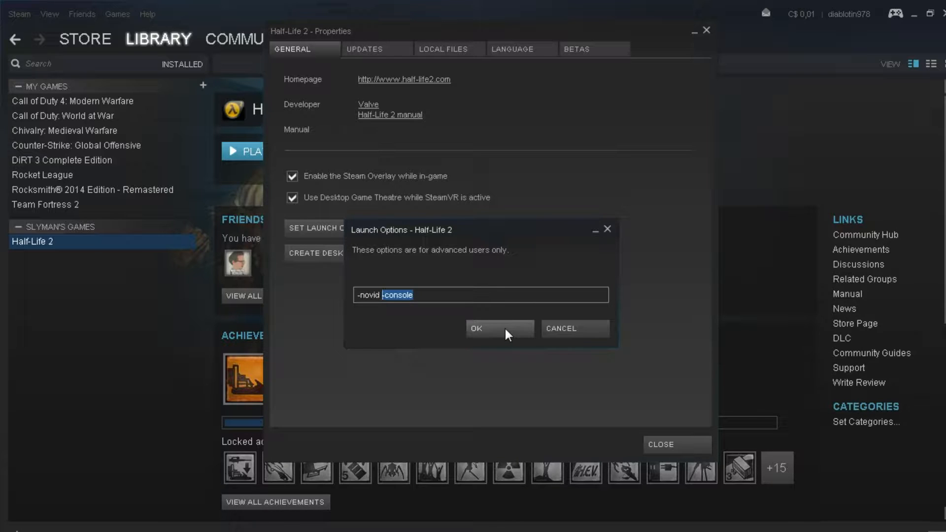
click(477, 328)
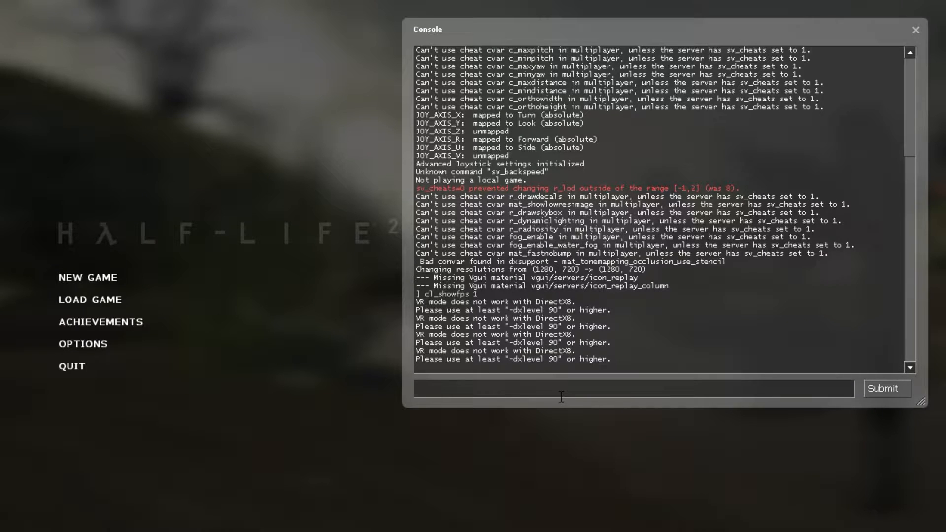
Run sv_cheats 1 in the console, then bring up the game options.
text(sv)
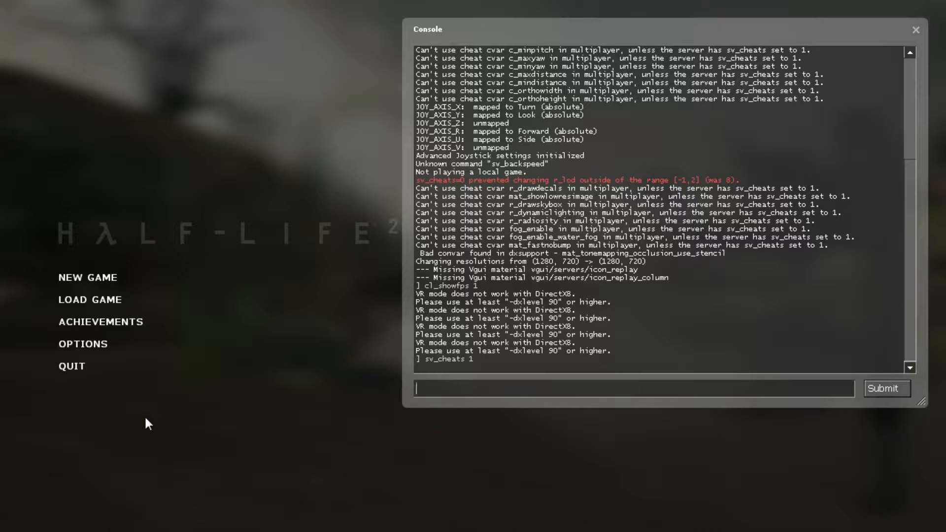
click(83, 344)
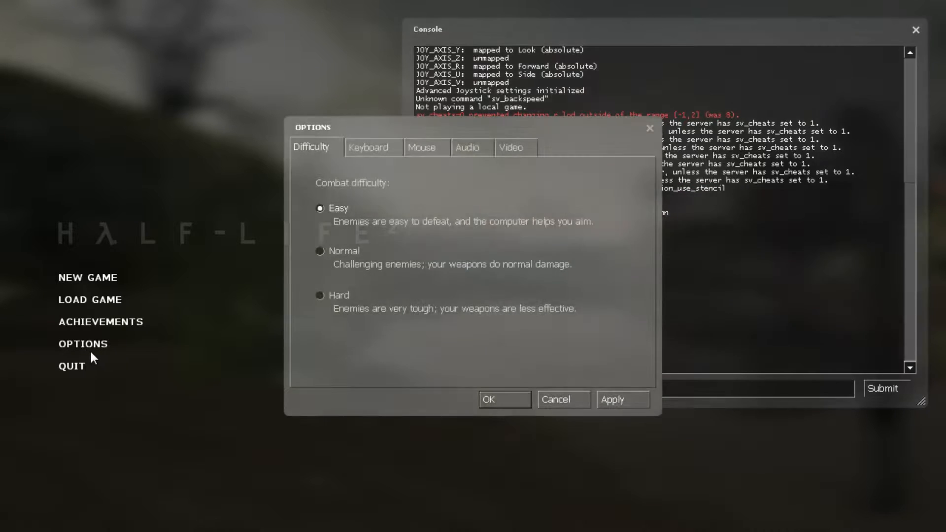
Set Advanced video filtering to Bilinear and save the options, writing config.cfg.
click(511, 146)
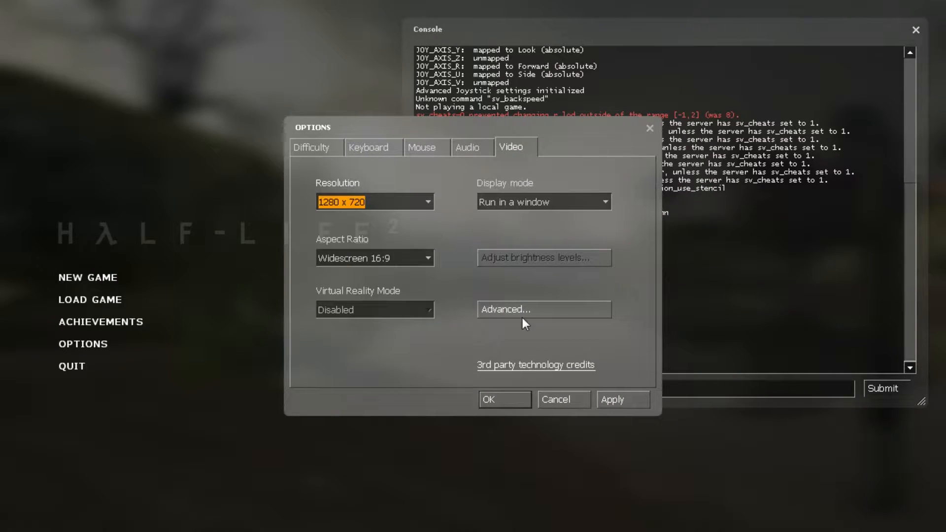
click(542, 308)
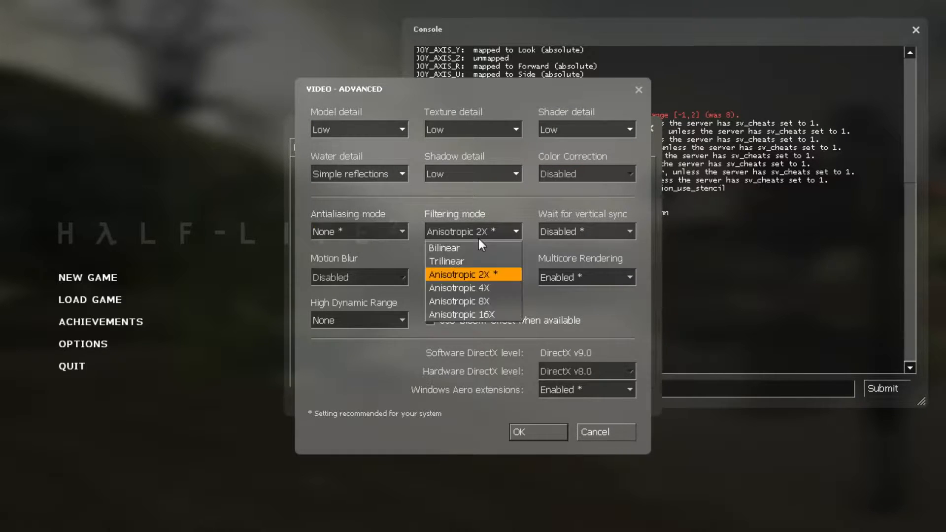
click(443, 247)
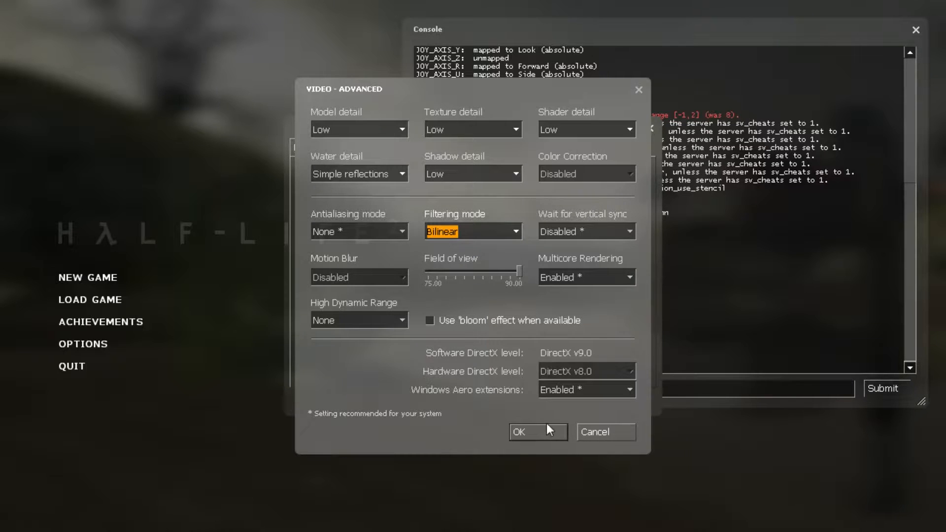
click(535, 431)
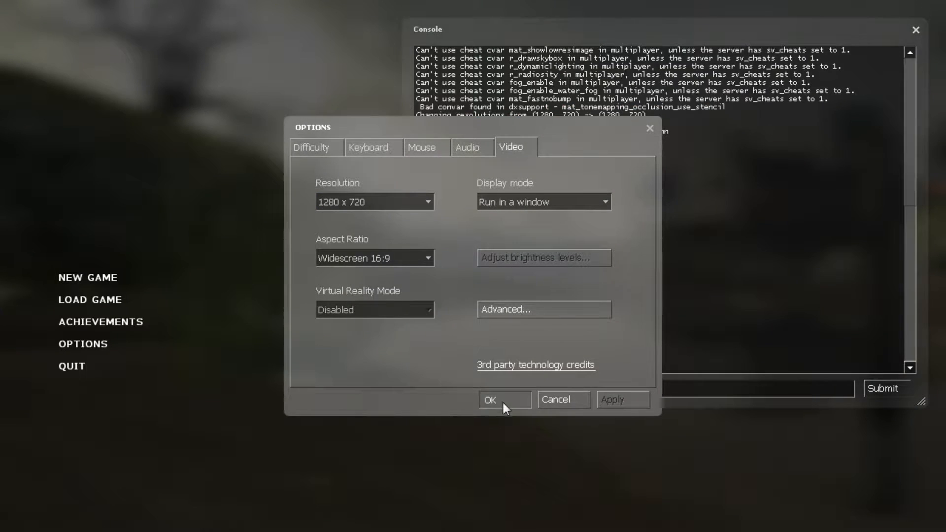
click(505, 399)
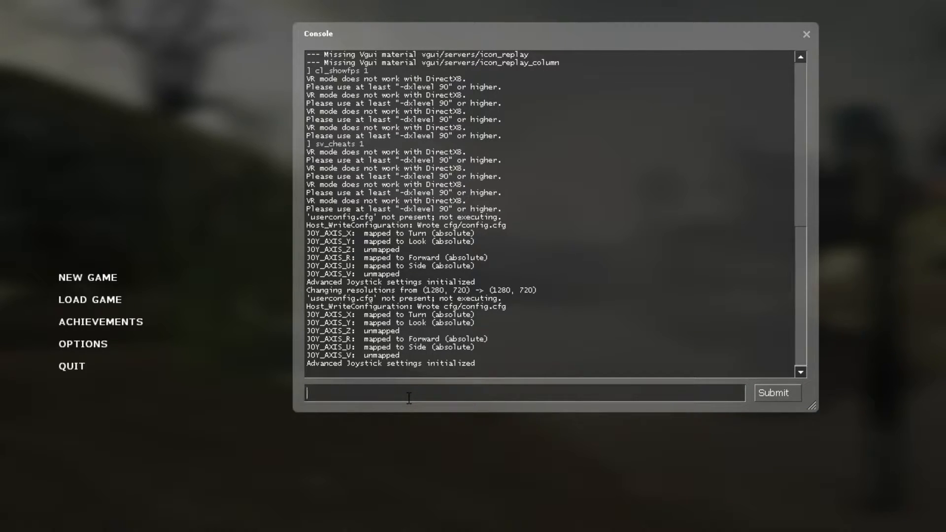
Run 'exec autoexec' from the console so the low-detail tweak settings take effect.
text(exec autoexec)
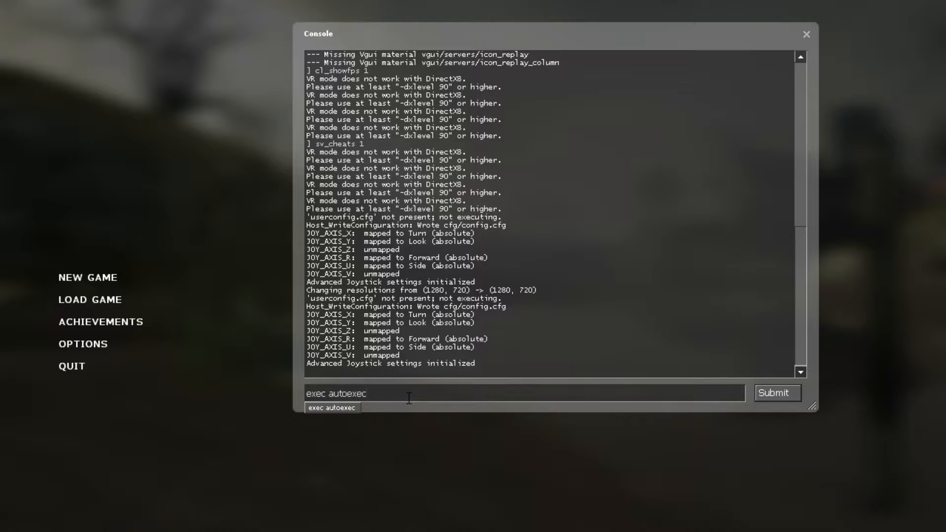
click(777, 393)
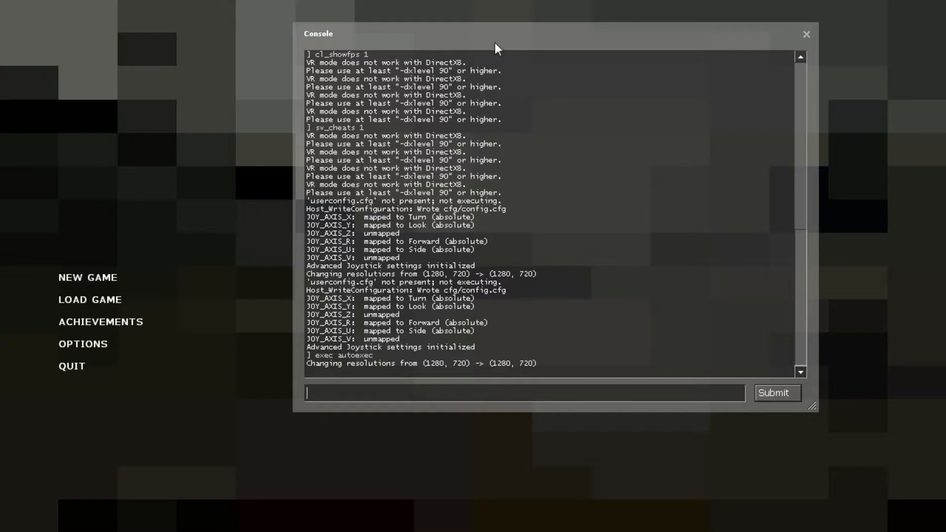
click(90, 299)
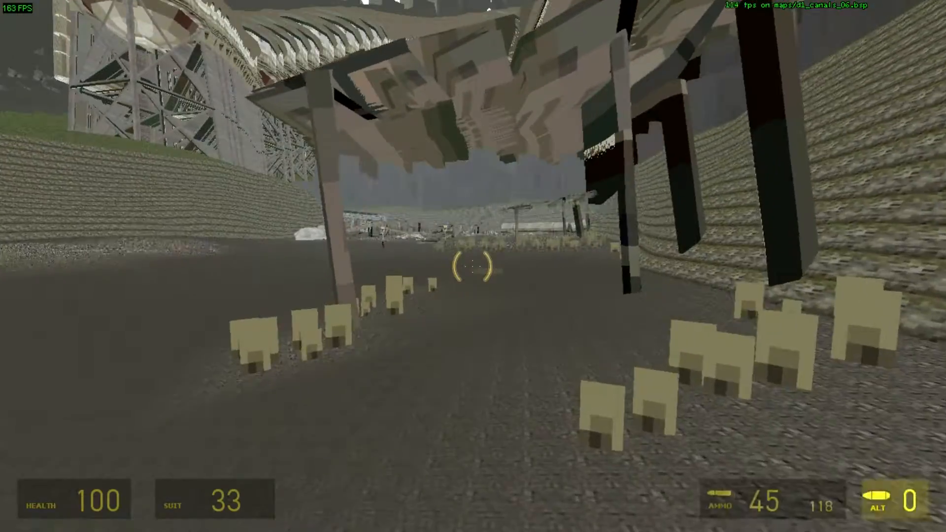
Play the blocky canals level with the submachine gun, firing ahead while FPS stays above 100.
click(473, 266)
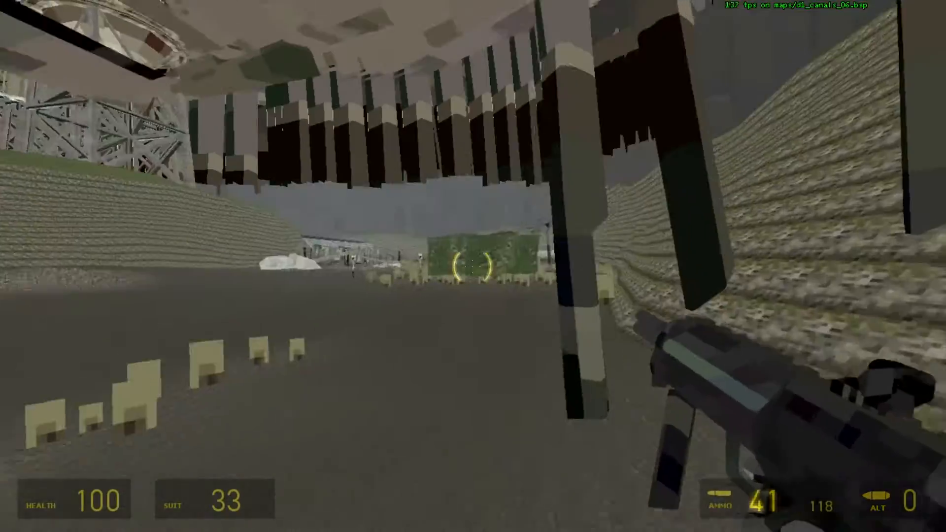